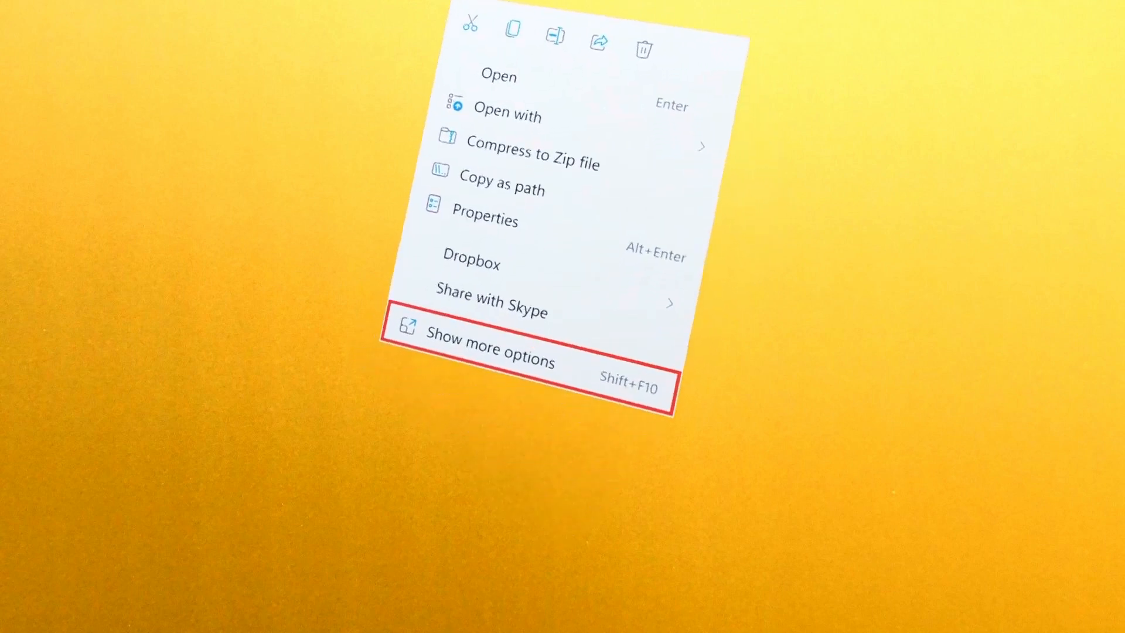
Step: Show the full classic context menu for the DOCX file in Downloads via Show more options
left_click(487, 360)
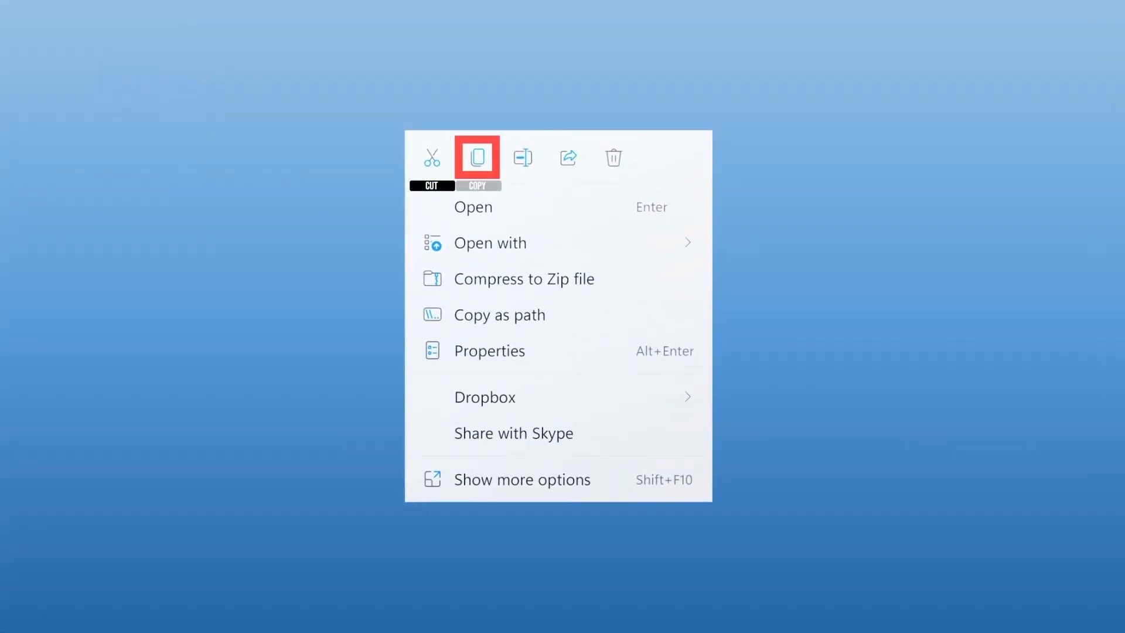
mouse_move(613, 157)
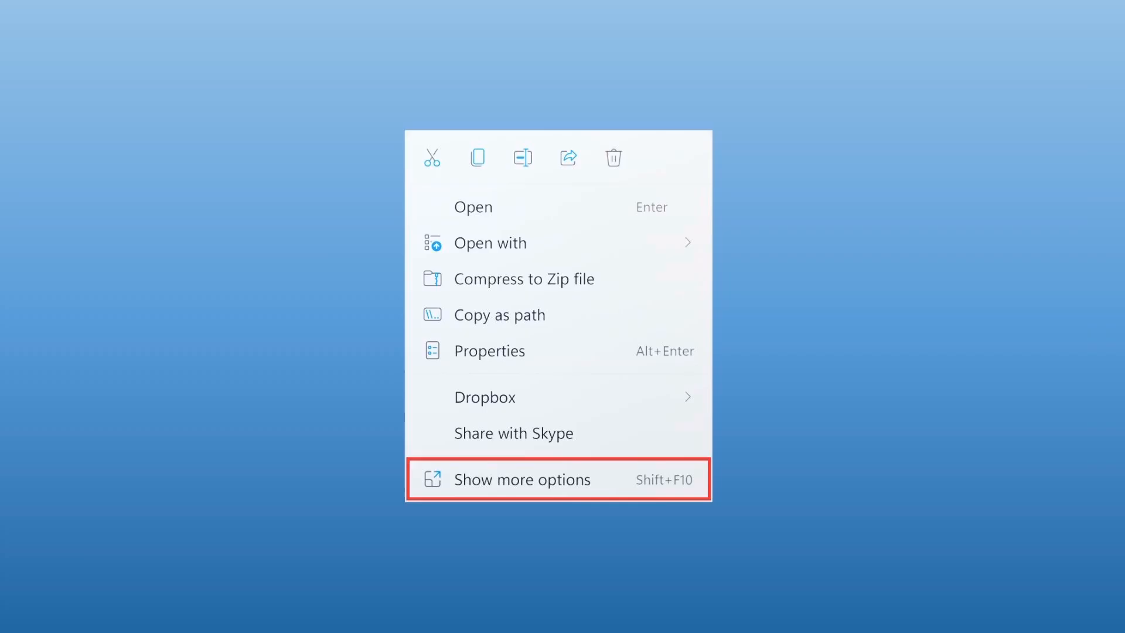
left_click(521, 479)
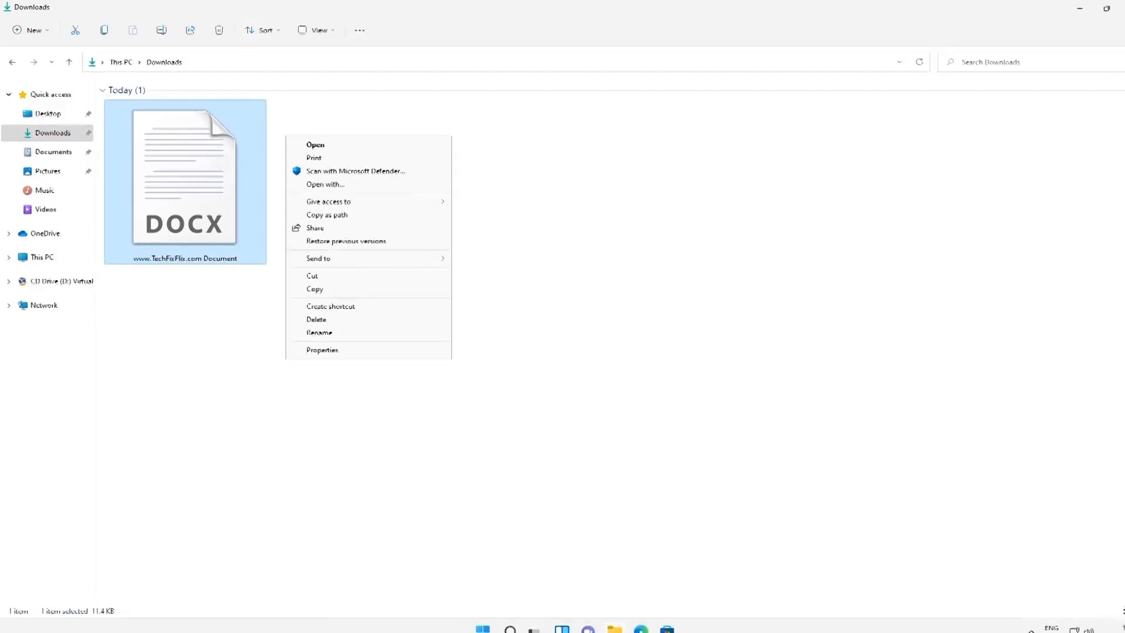